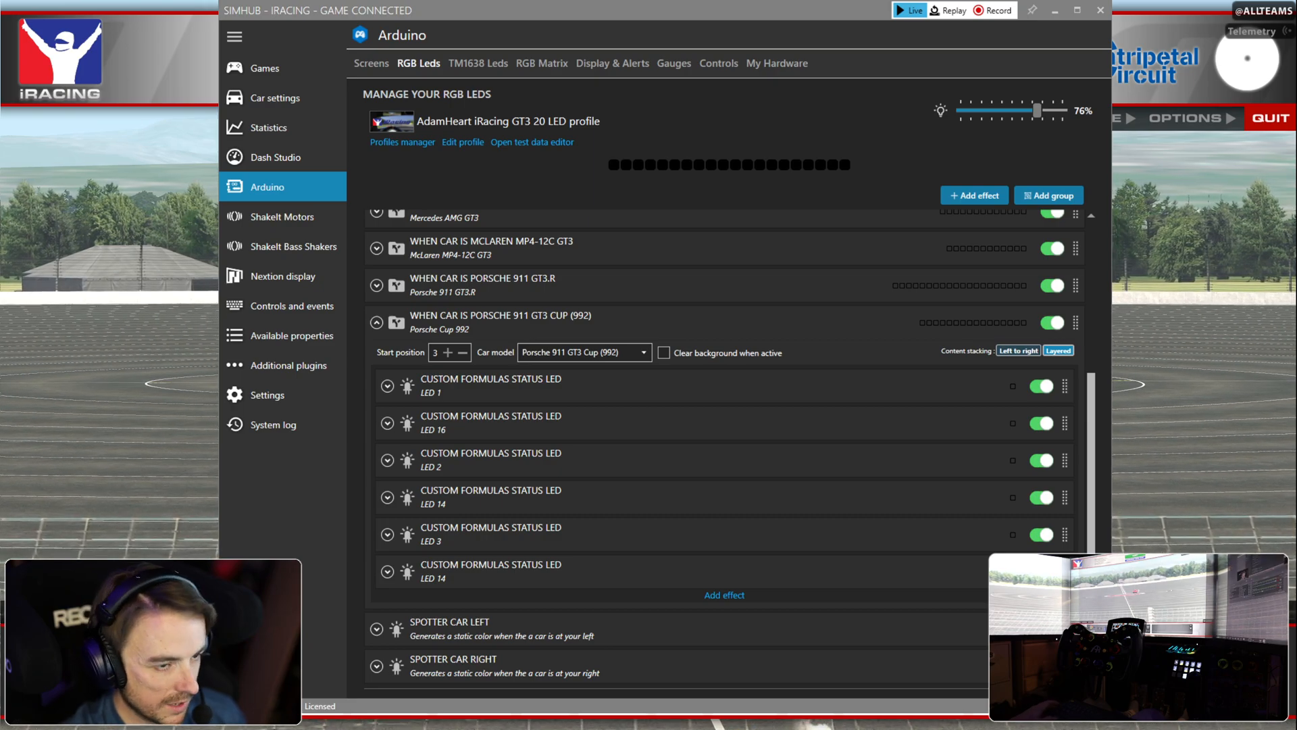
{"action": "mouse_move", "coordinate": [492, 379]}
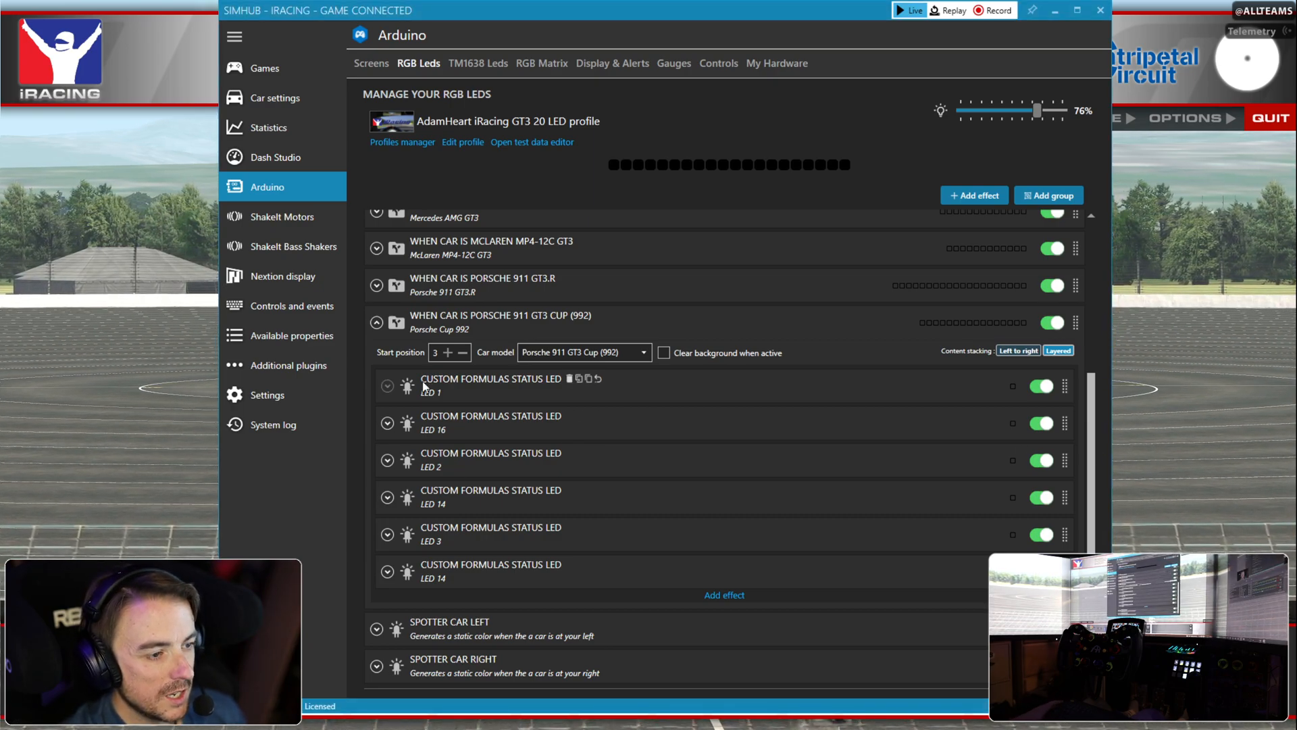
{"action": "mouse_move", "coordinate": [615, 588]}
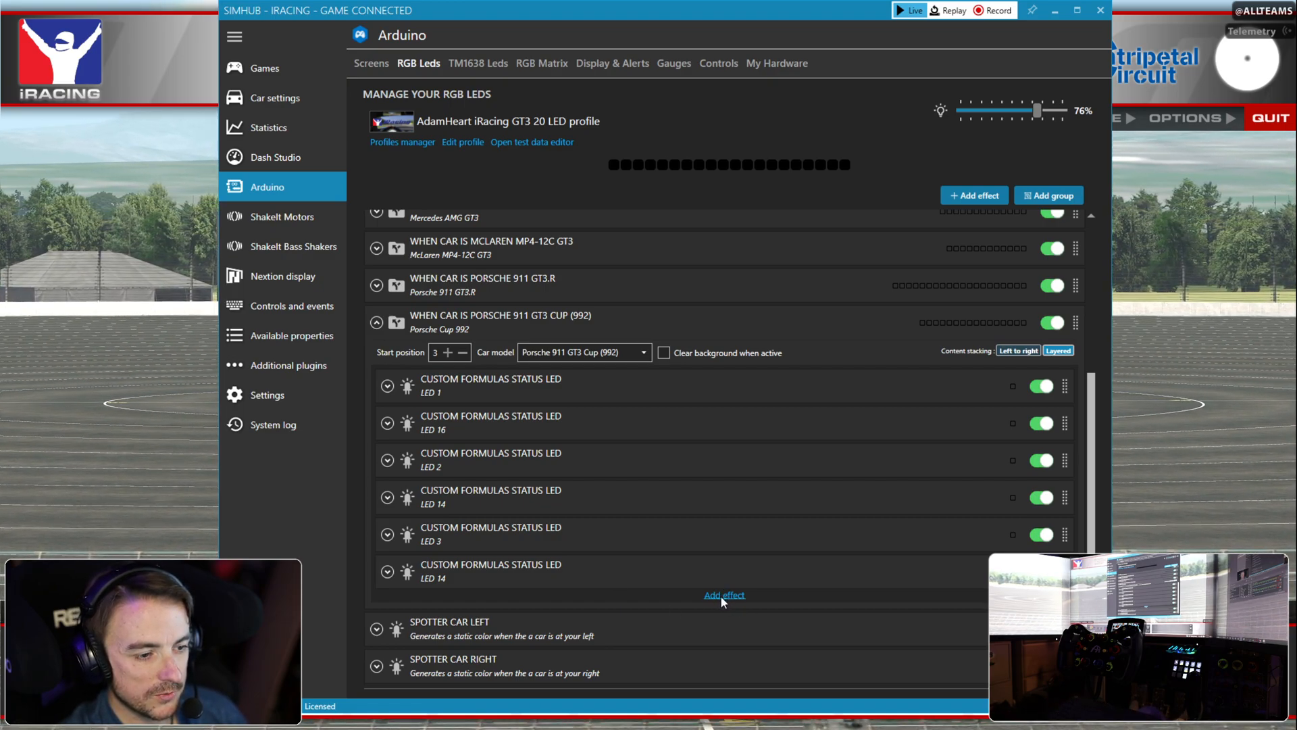
- Add a custom formulas status LED effect to the Porsche 911 GT3 Cup group and expand it
{"action": "left_click", "coordinate": [724, 594]}
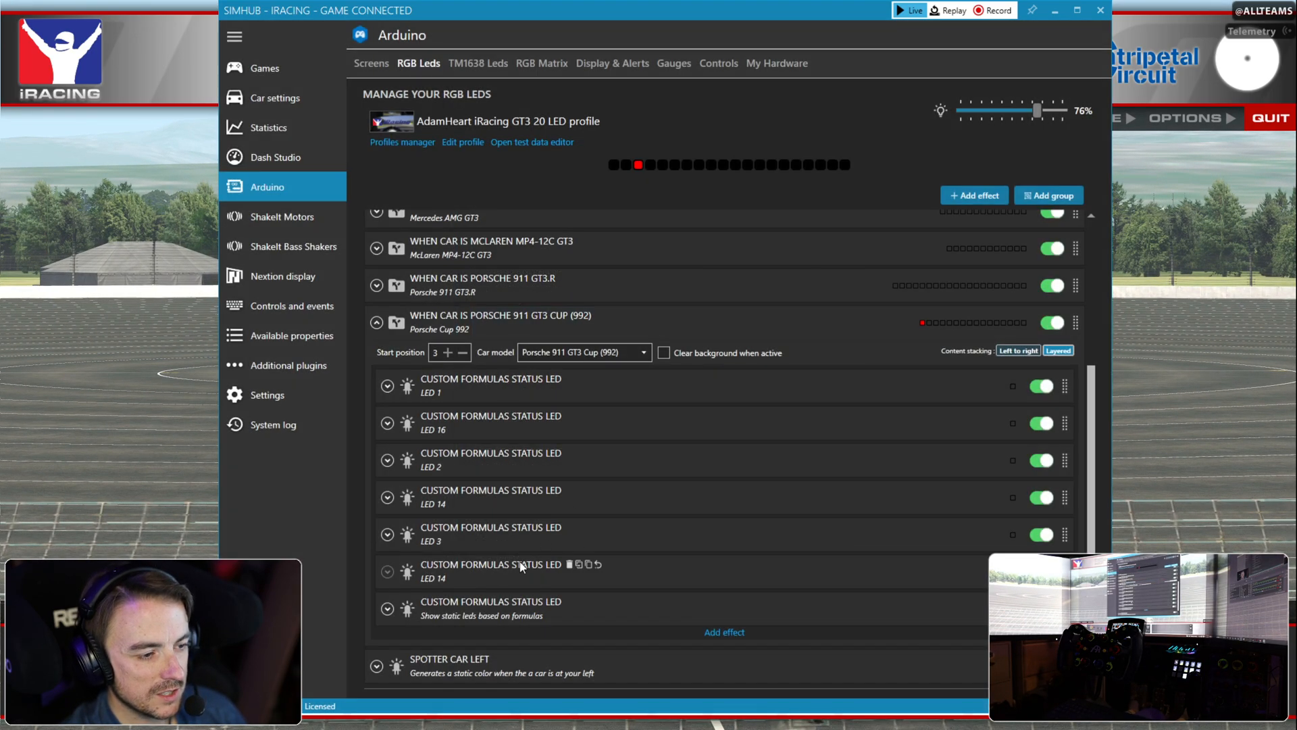
{"action": "left_click", "coordinate": [387, 608]}
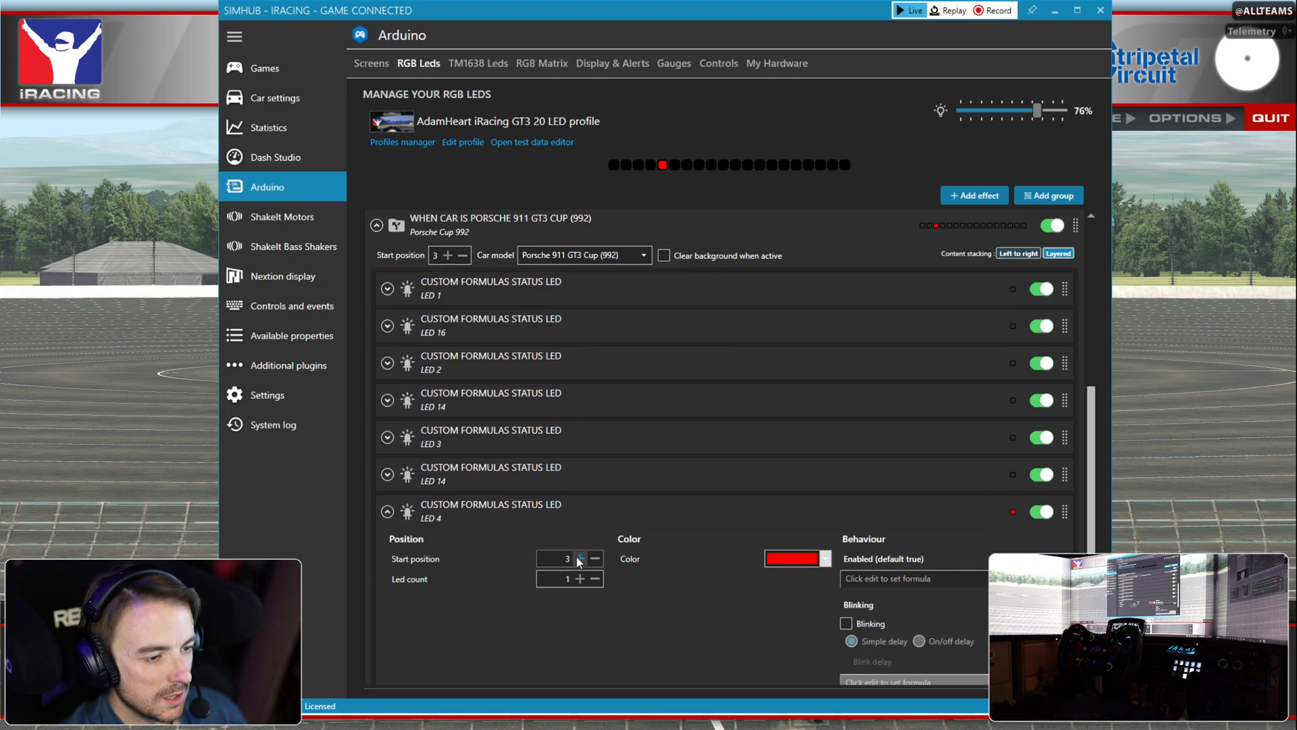
- Set the status LED's start position to 4 and its colour to yellow
{"action": "left_click", "coordinate": [580, 559]}
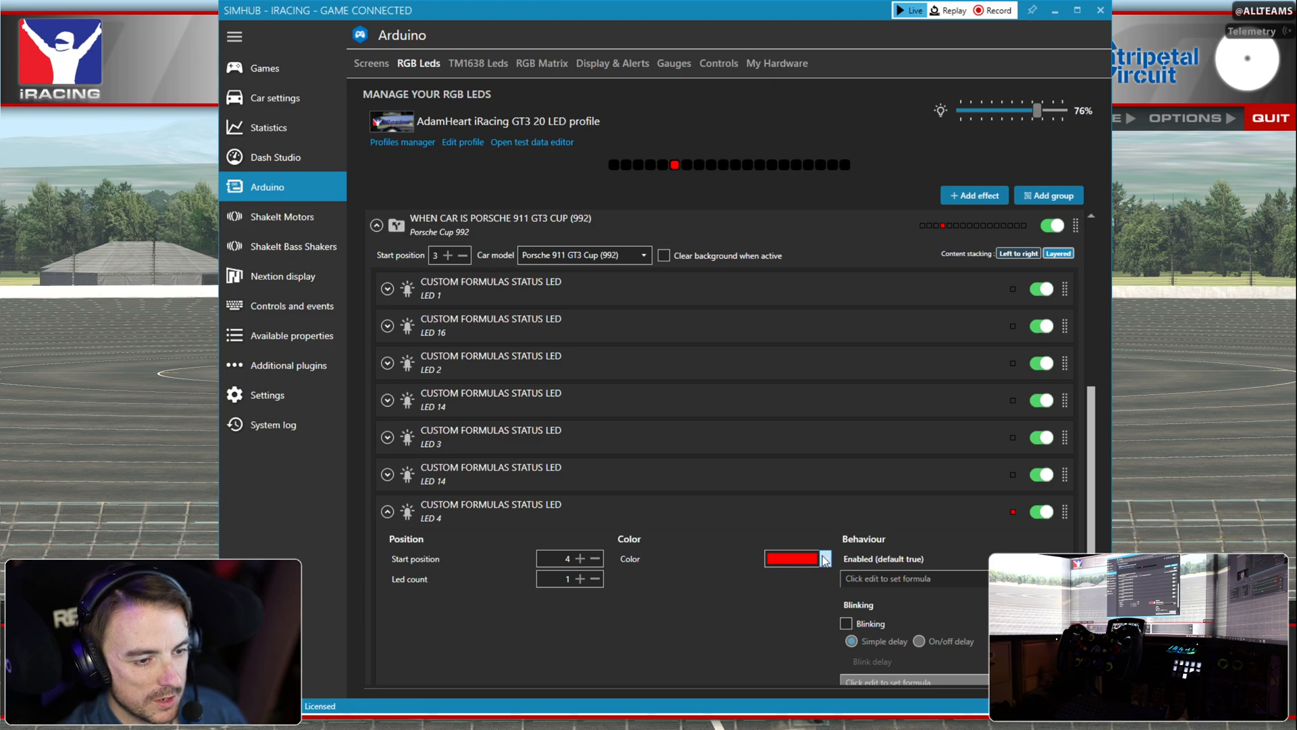
{"action": "left_click", "coordinate": [822, 557]}
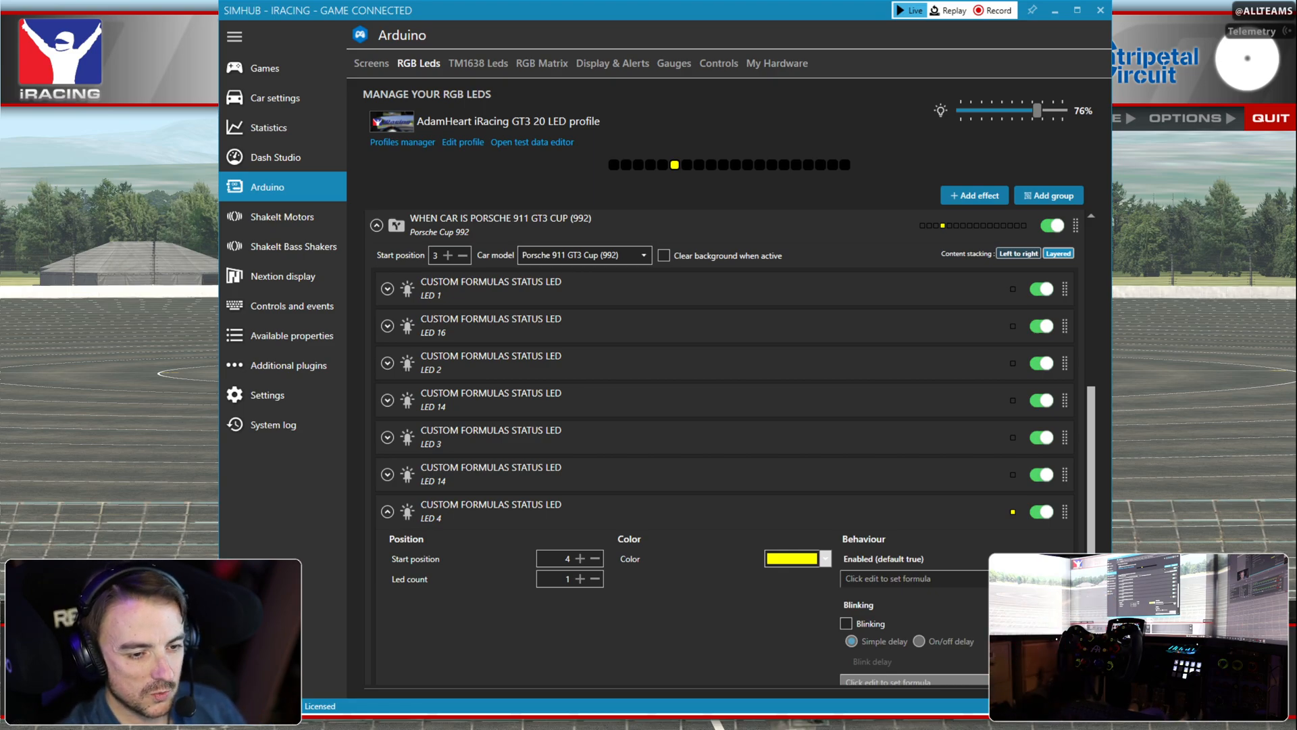
- Set the LED's enabled condition formula to [Rpms]
{"action": "left_click", "coordinate": [910, 579]}
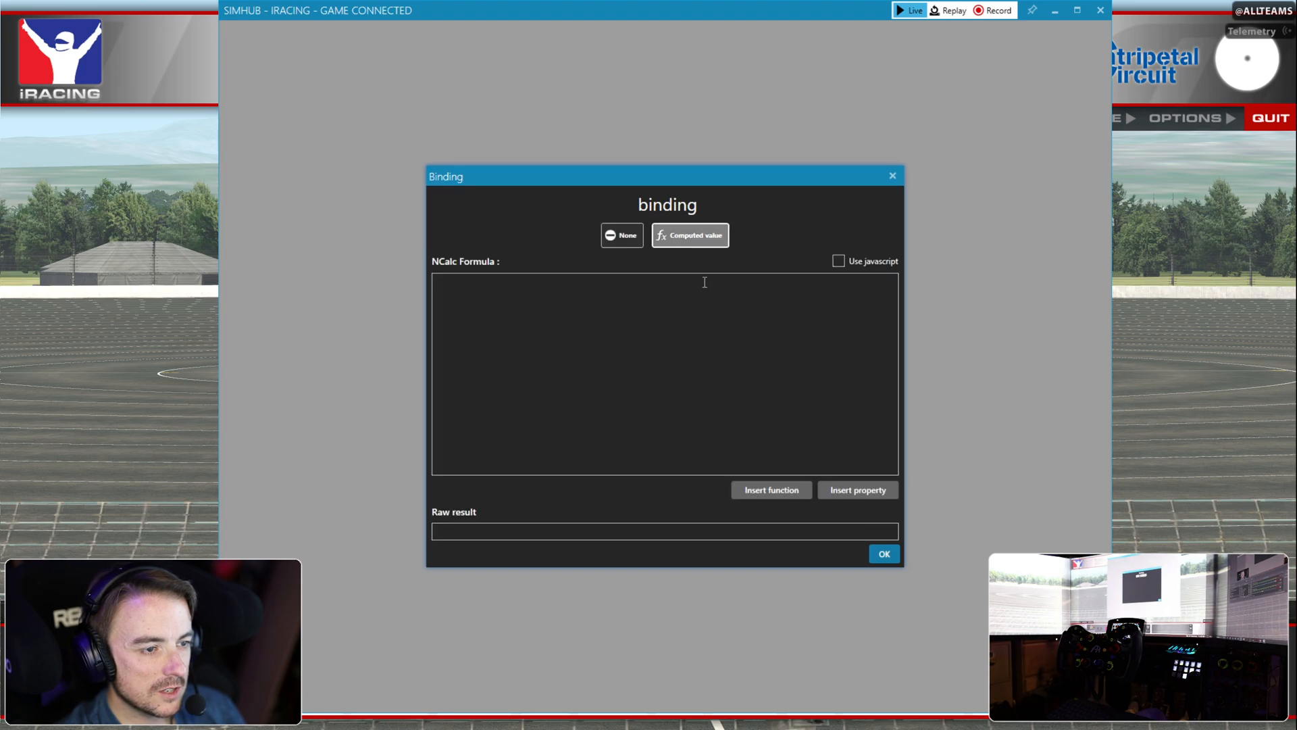
{"action": "type", "text": "[rp"}
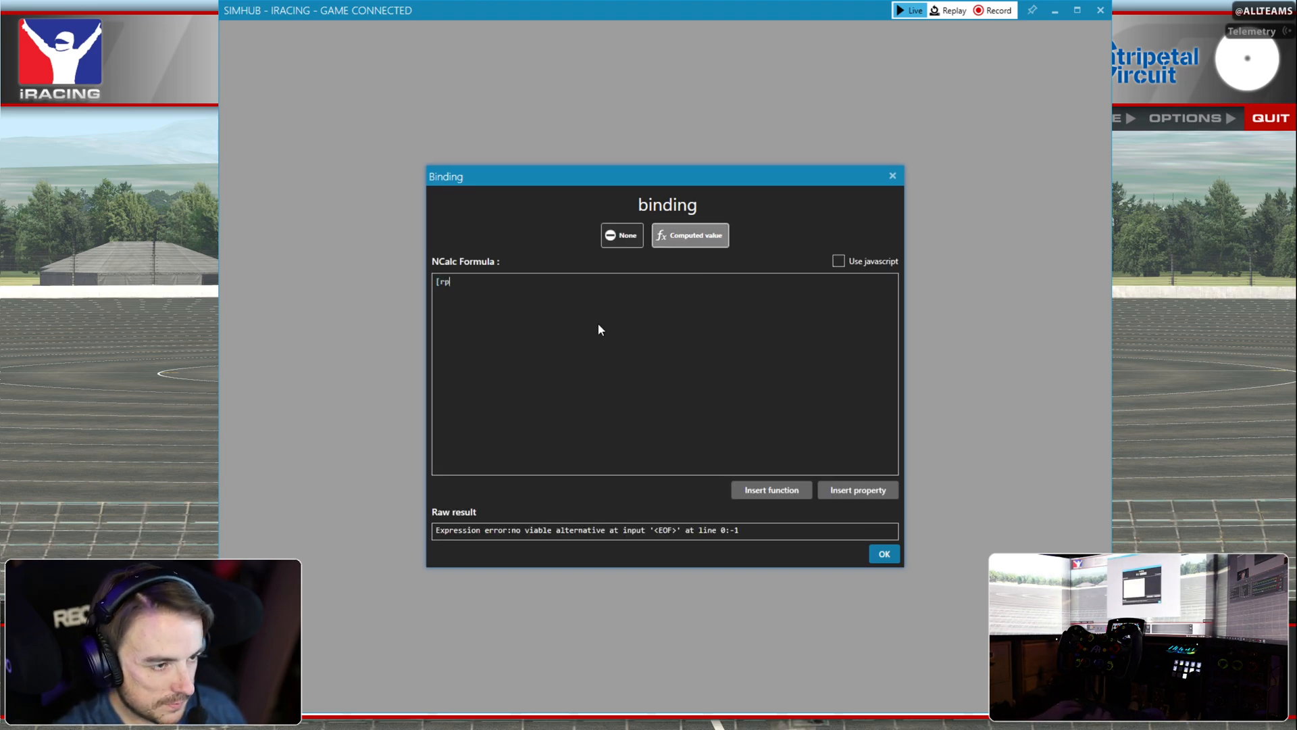
{"action": "type", "text": "Rpms]"}
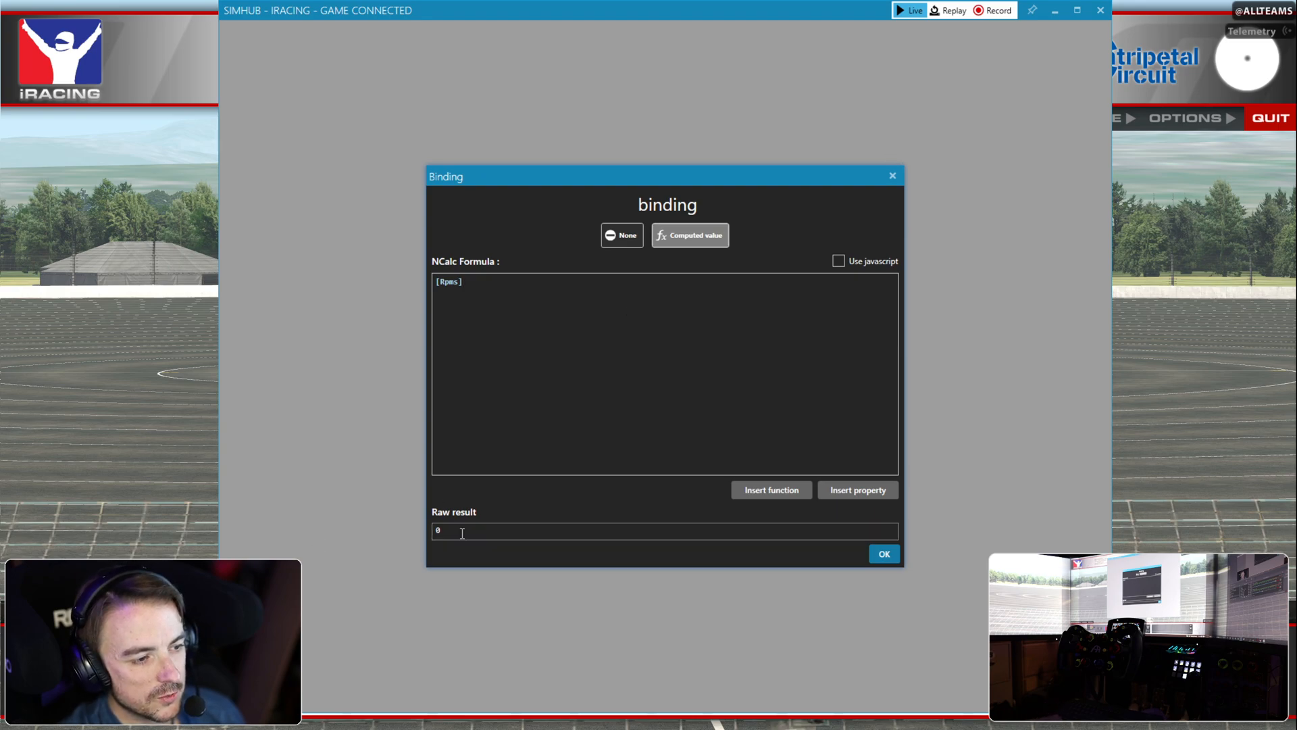
{"action": "mouse_move", "coordinate": [498, 515]}
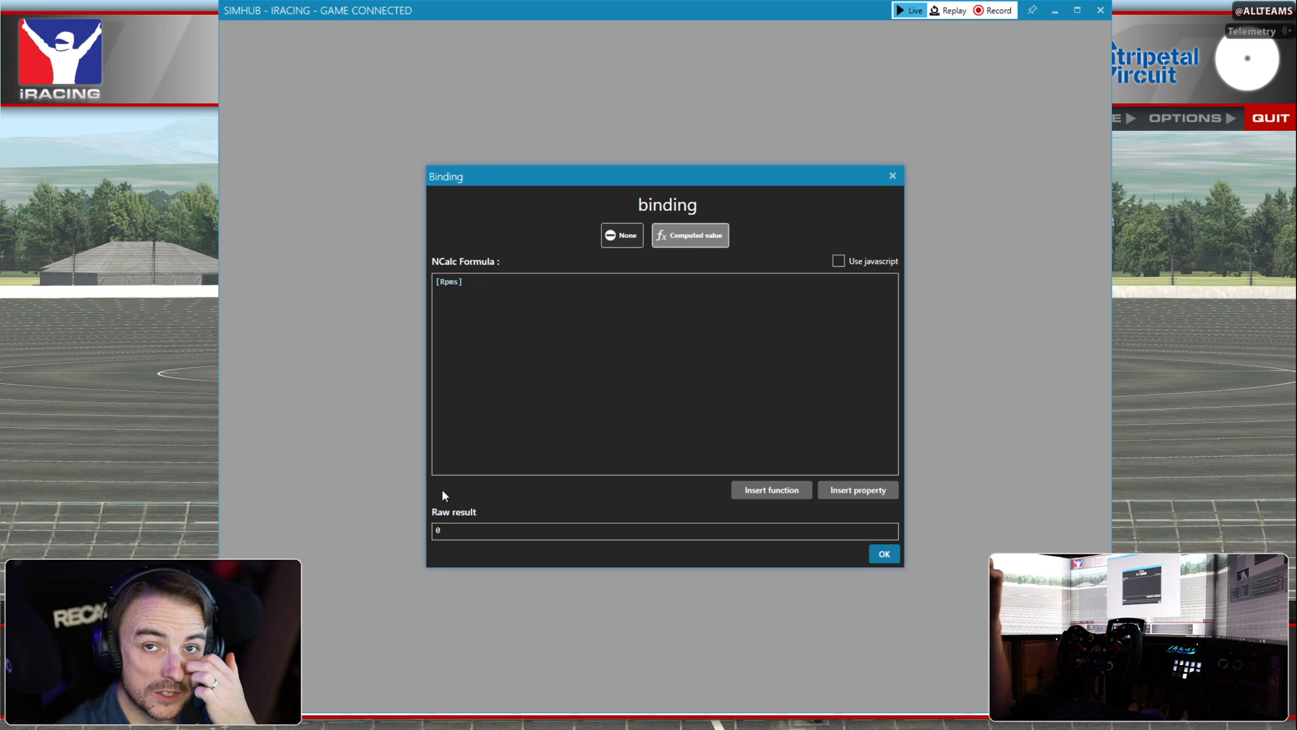
{"action": "mouse_move", "coordinate": [372, 390]}
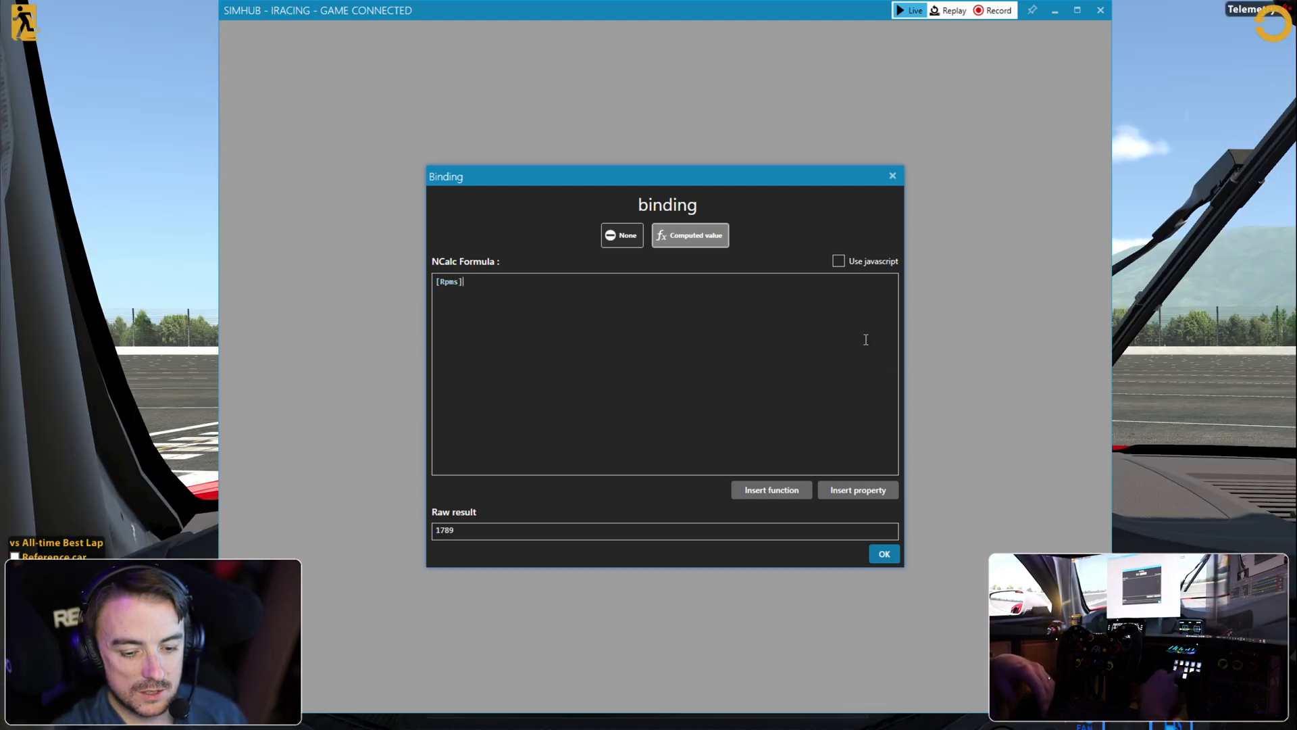
{"action": "left_click", "coordinate": [883, 553]}
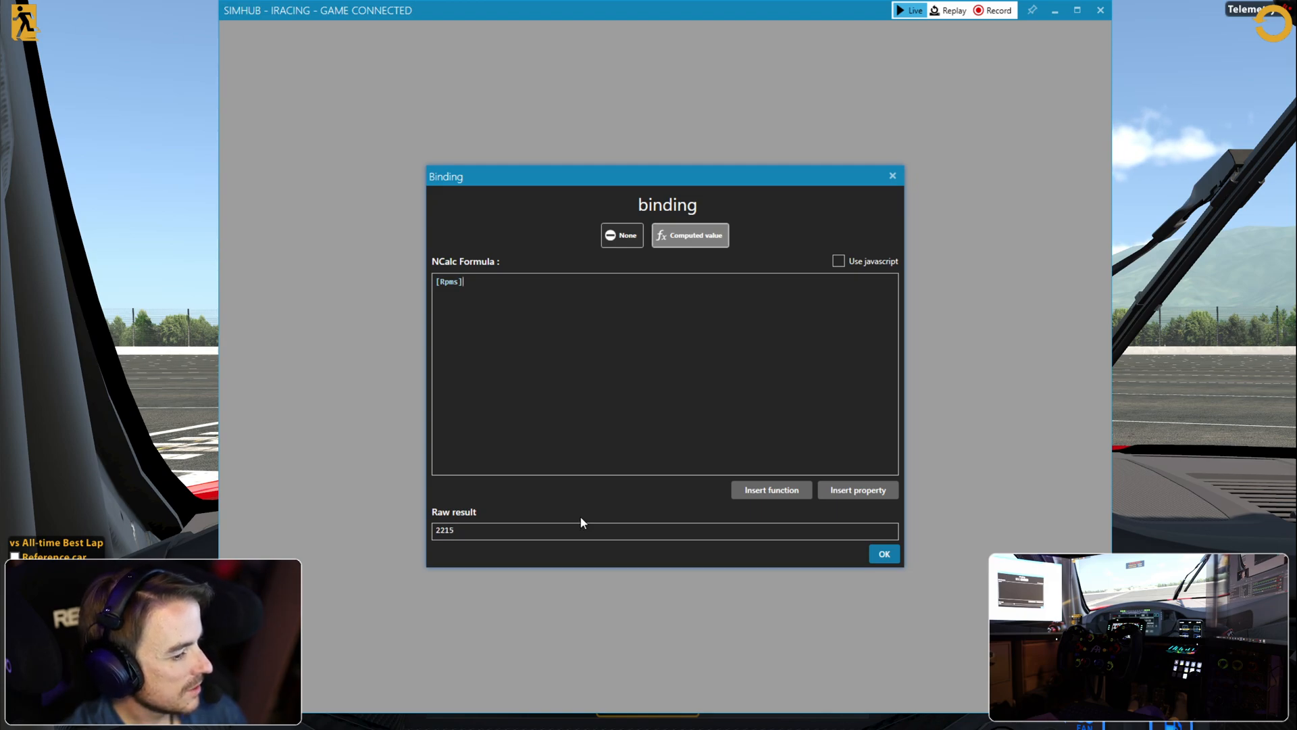
{"action": "mouse_move", "coordinate": [639, 22]}
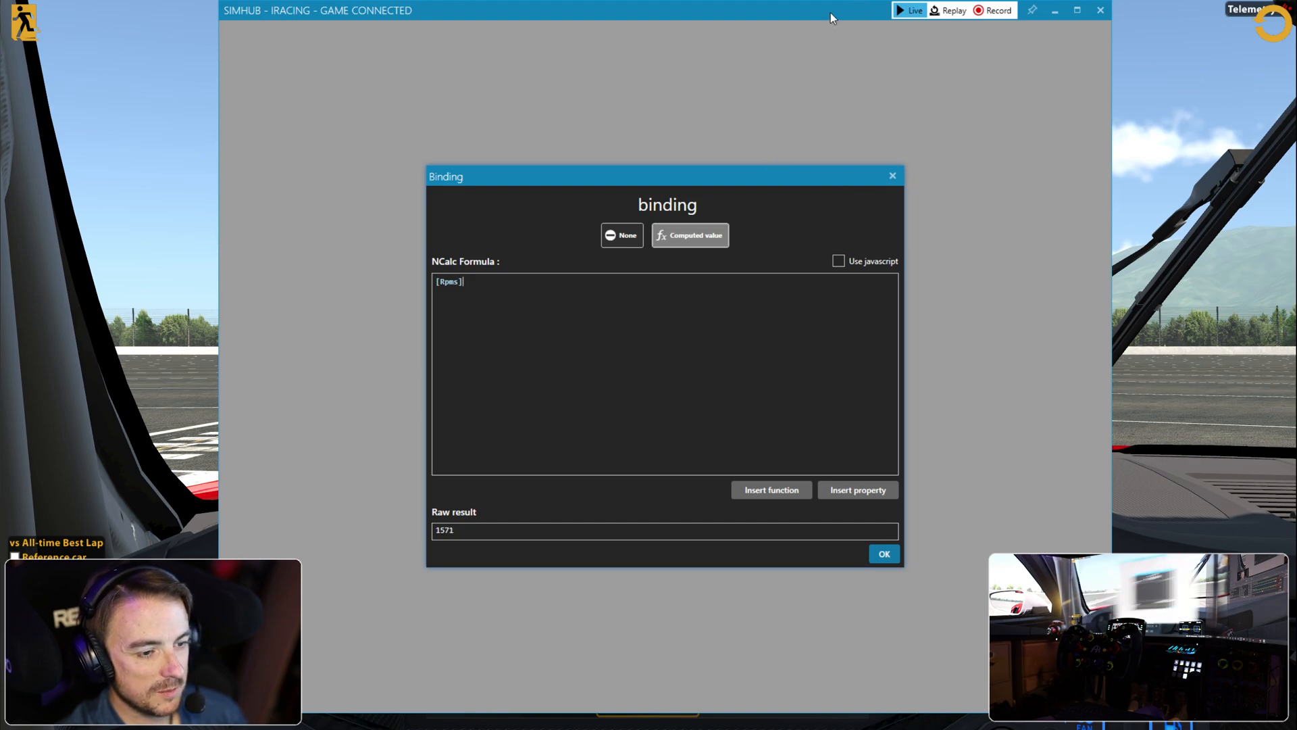
{"action": "mouse_move", "coordinate": [528, 481]}
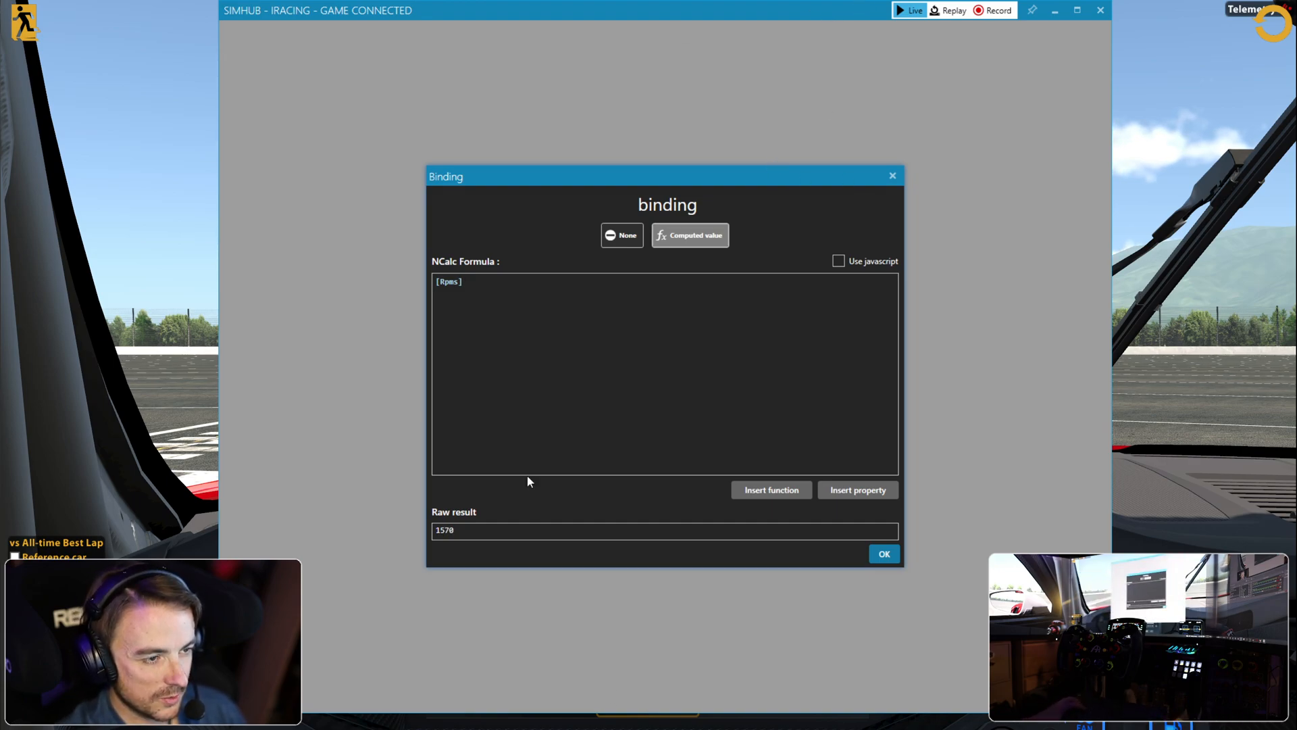
- Complete the enabled formula as [Rpms] > 3000 and confirm with OK
{"action": "type", "text": ">"}
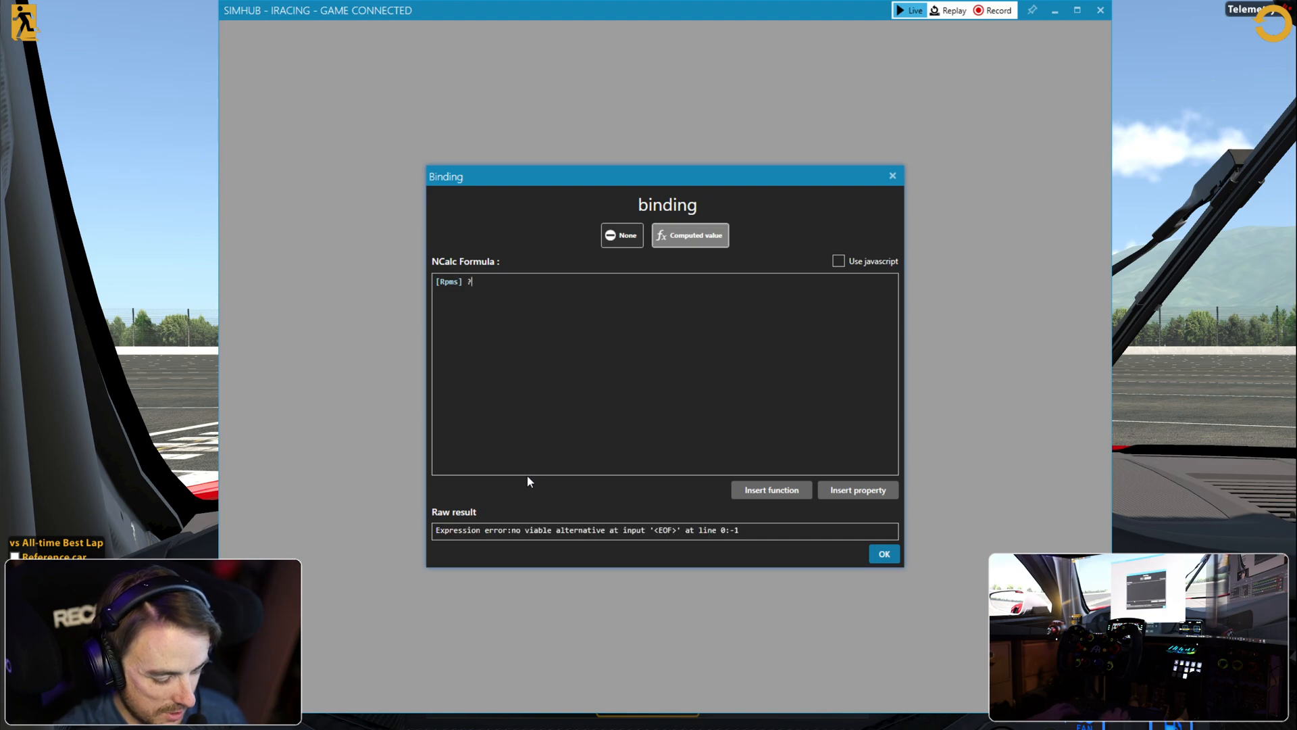
{"action": "type", "text": "3"}
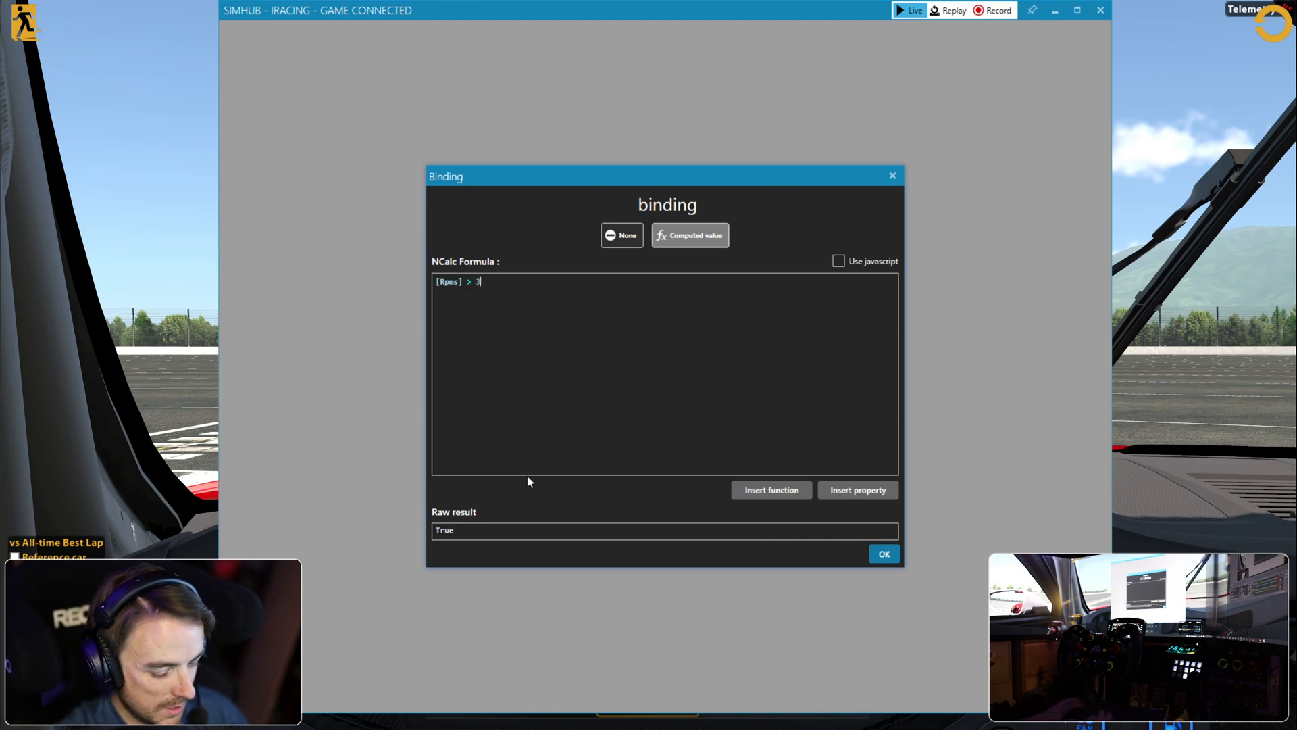
{"action": "type", "text": "000"}
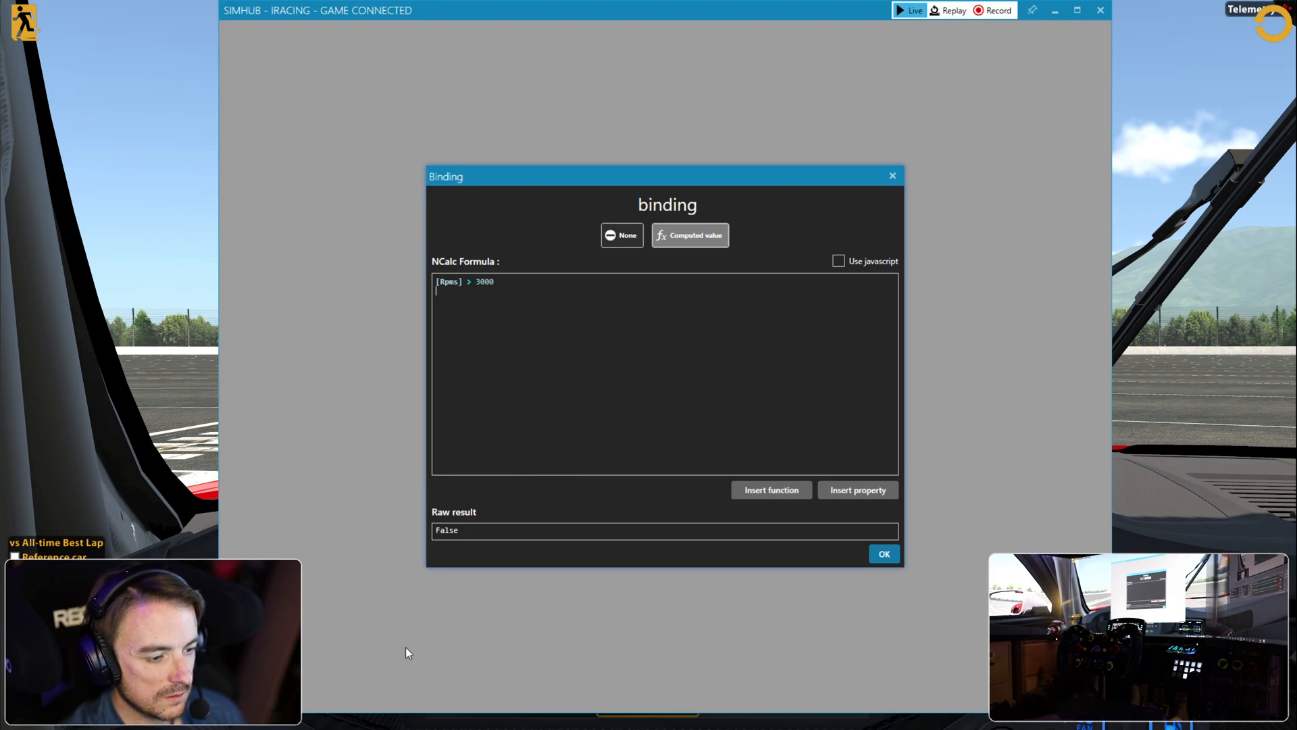
{"action": "left_click", "coordinate": [883, 554]}
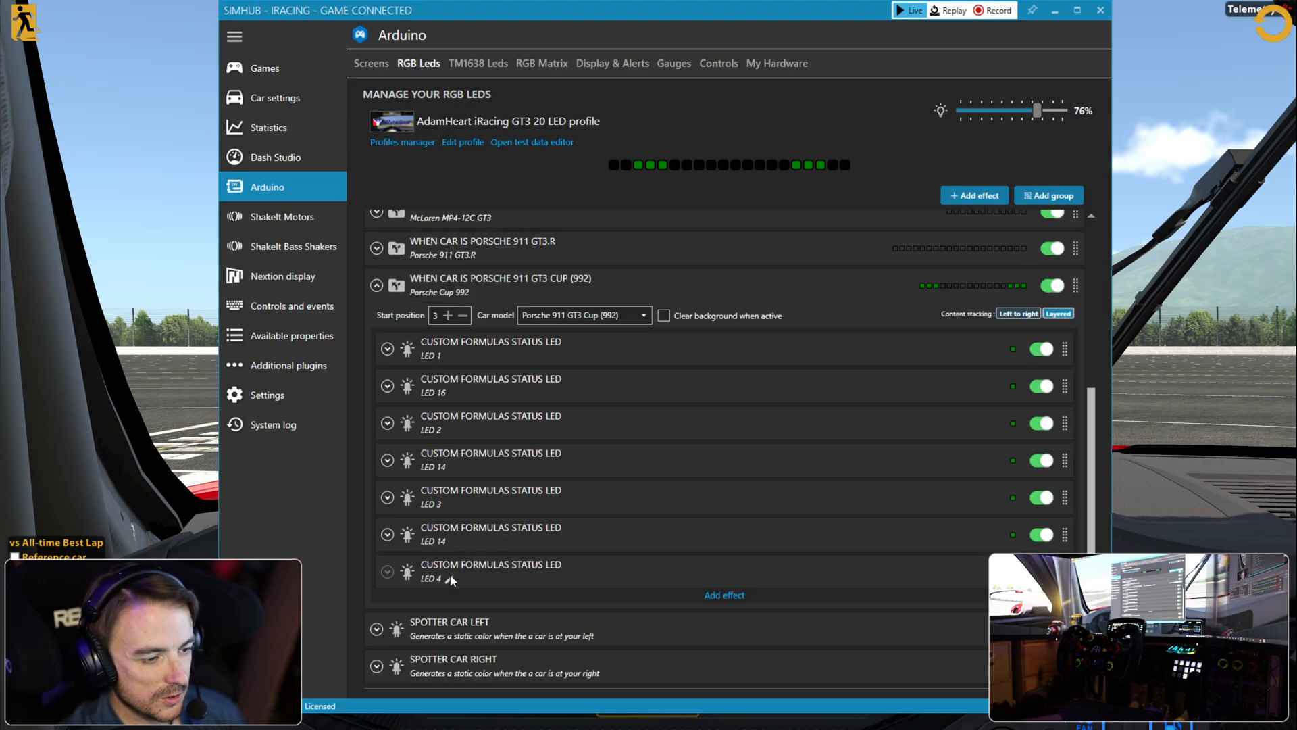
{"action": "mouse_move", "coordinate": [579, 569]}
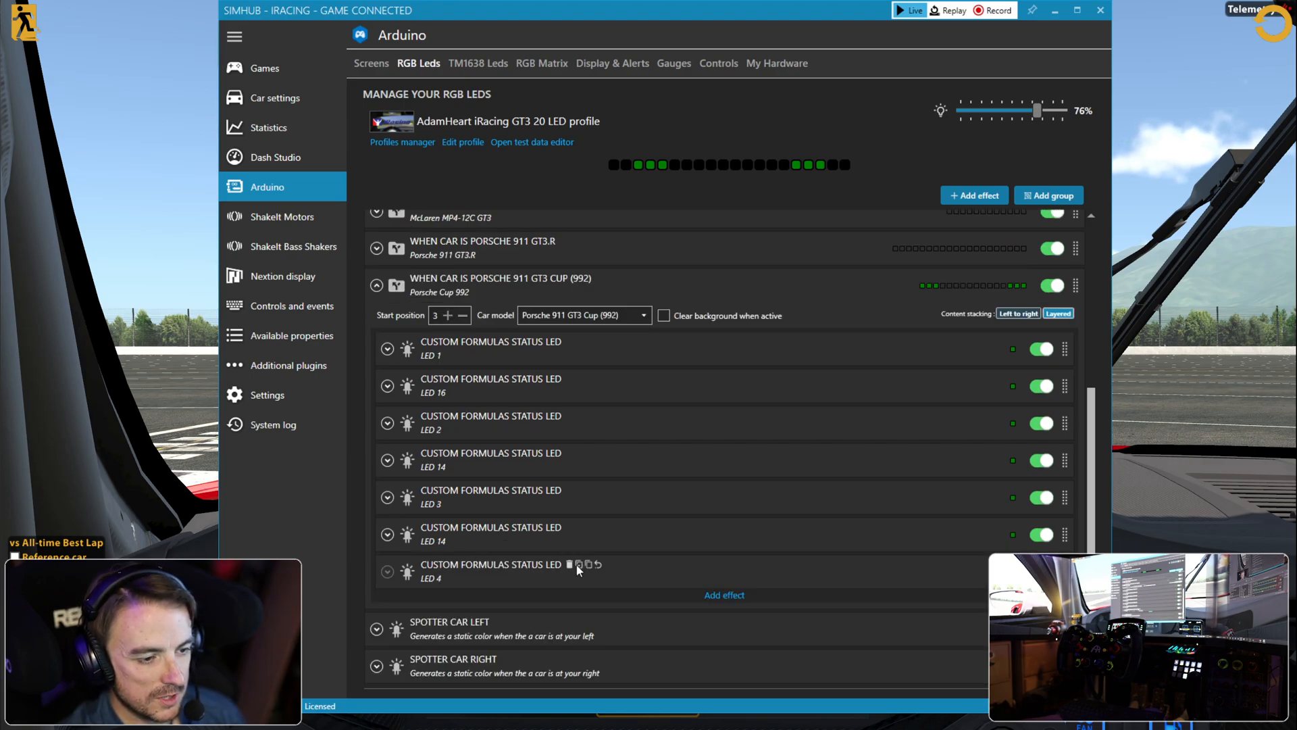
- Duplicate the LED 4 status effect and rename the copy 'LED 13'
{"action": "left_click", "coordinate": [580, 564]}
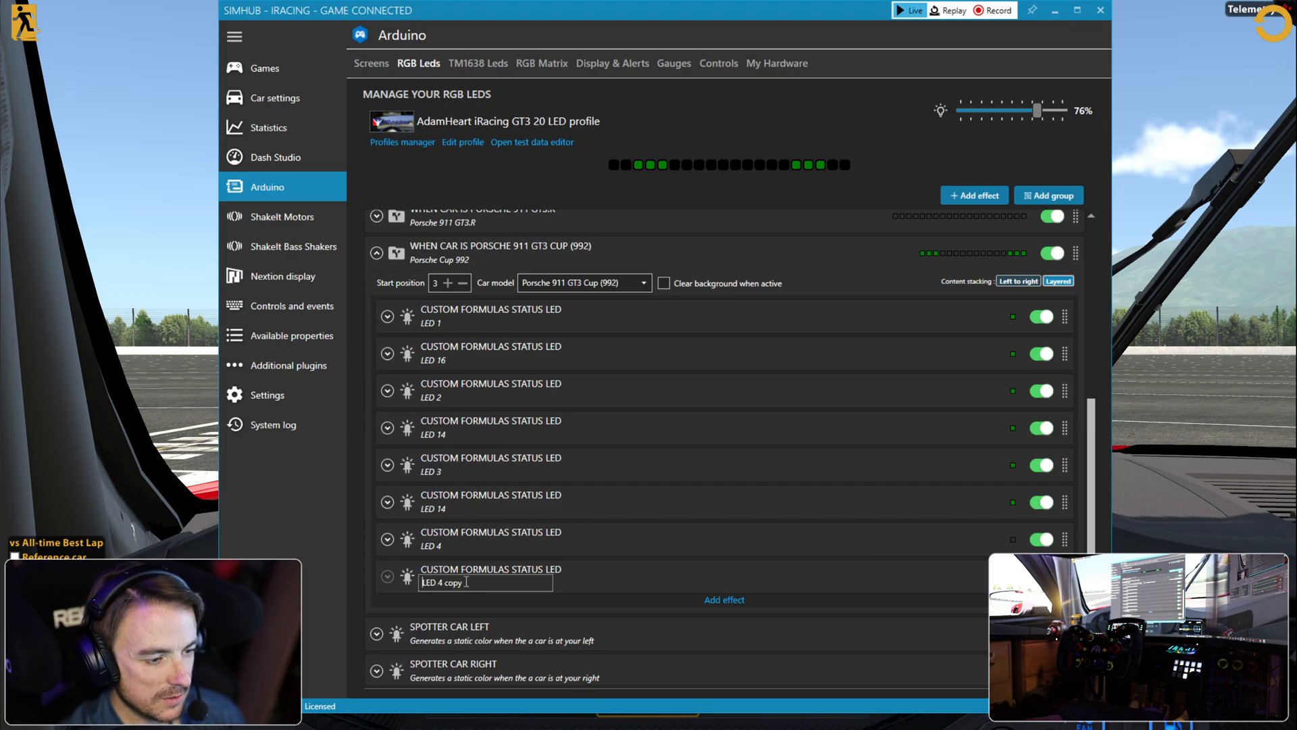
{"action": "type", "text": "LED 13"}
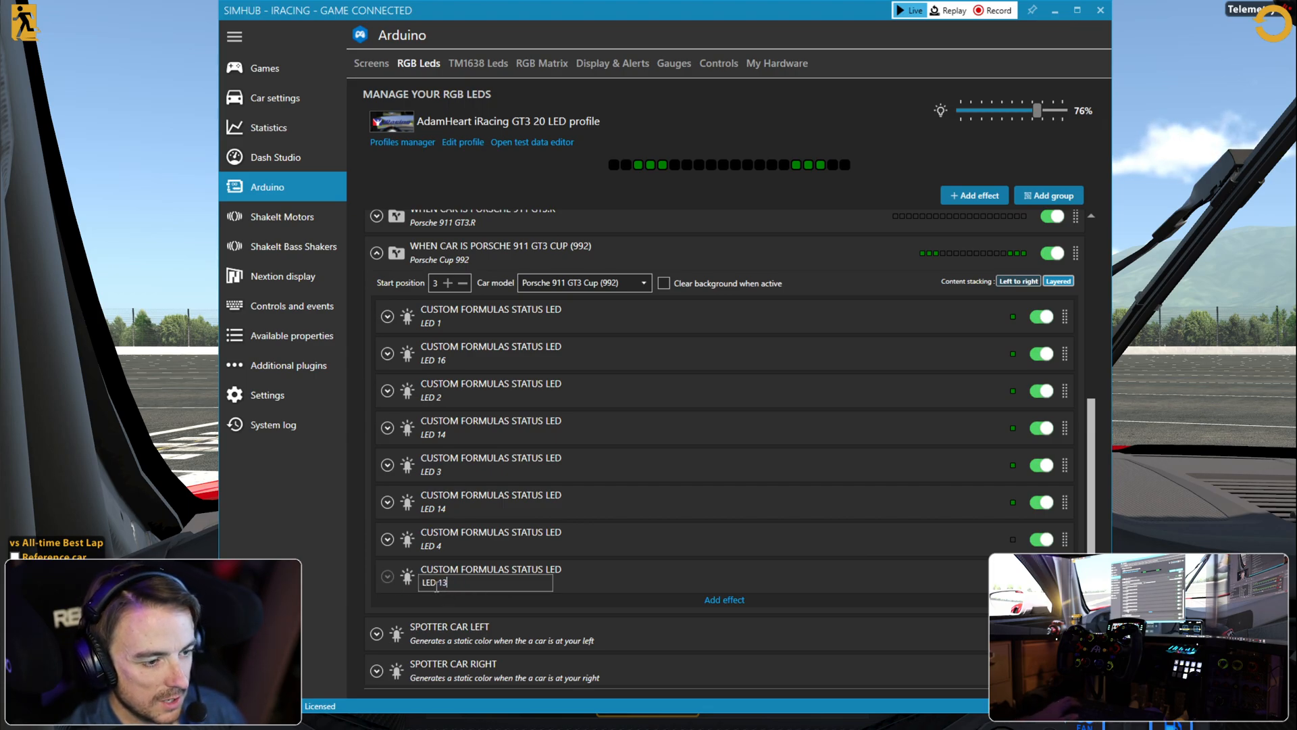